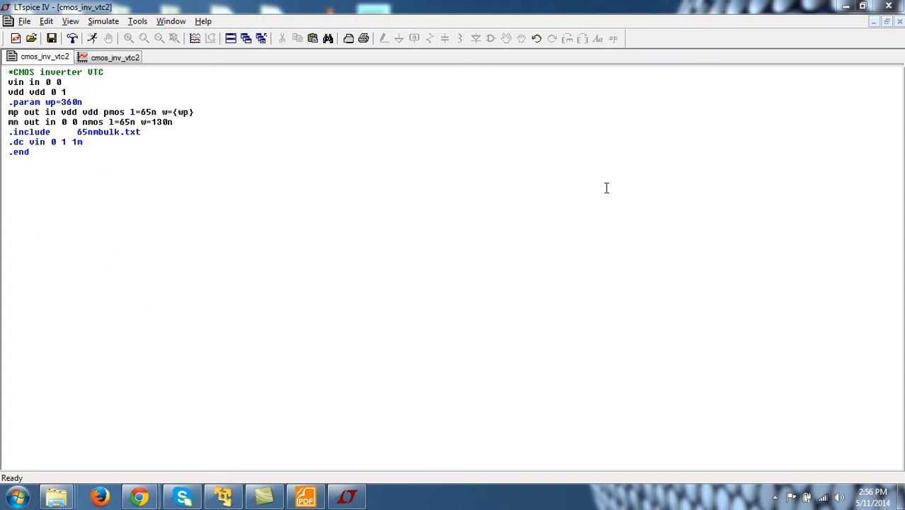
mouse_move(402, 159)
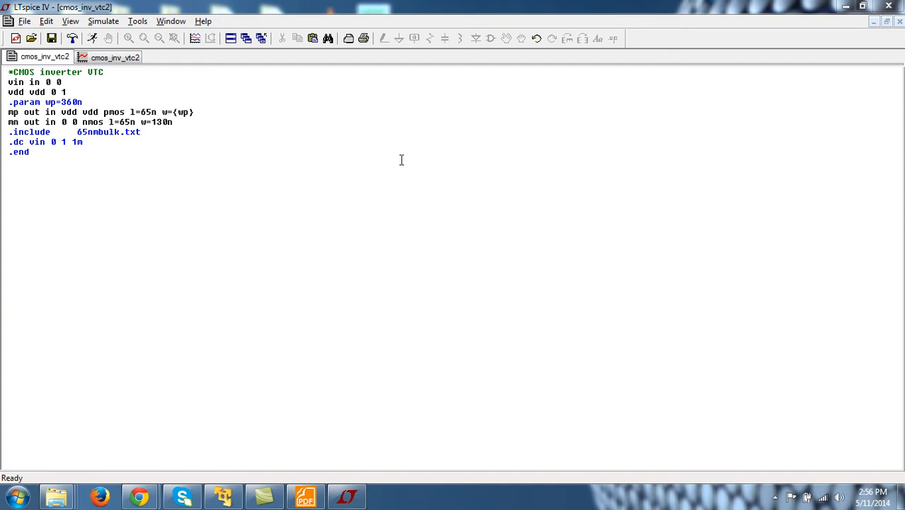
mouse_move(111, 95)
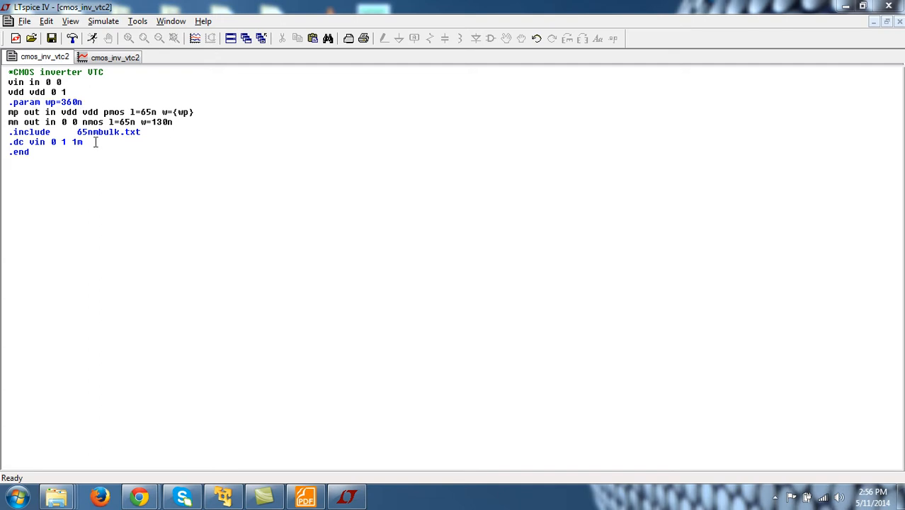
- Add '.step param wp list 130n 260n 360n' on a new line after the .dc sweep
key(Return)
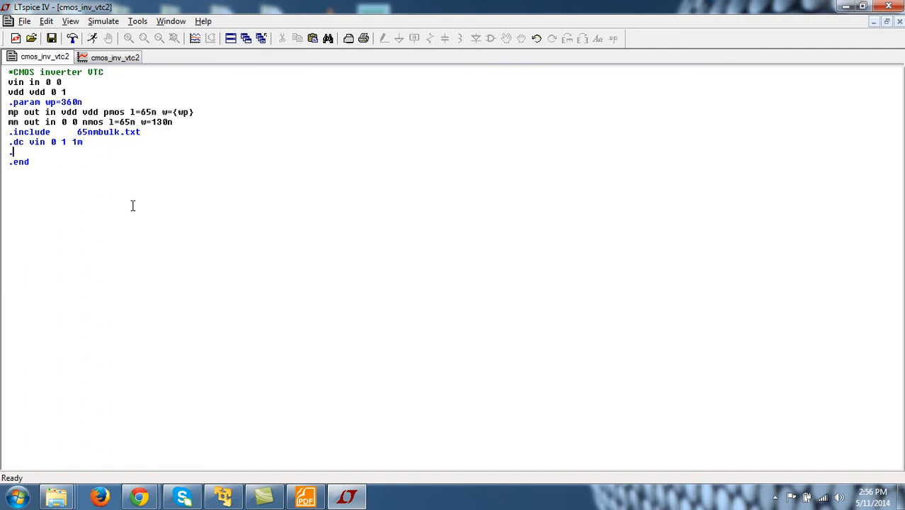
text(step)
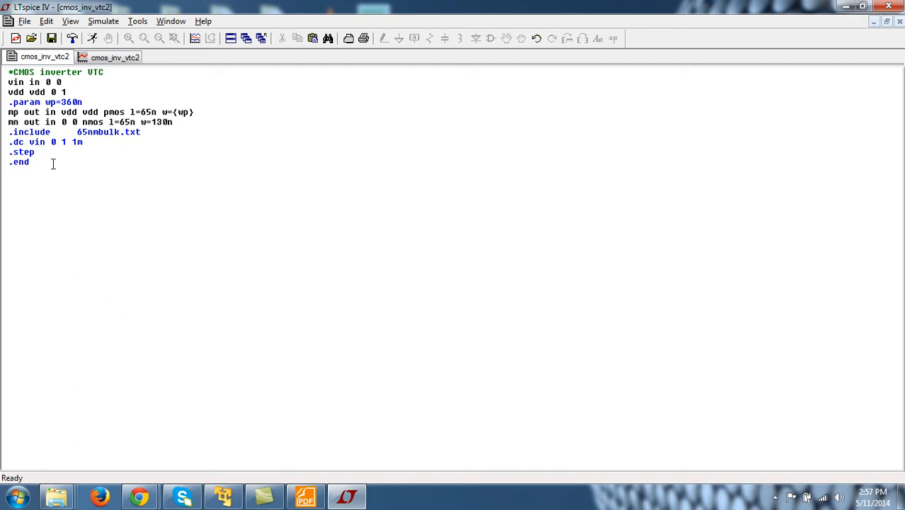
text(param)
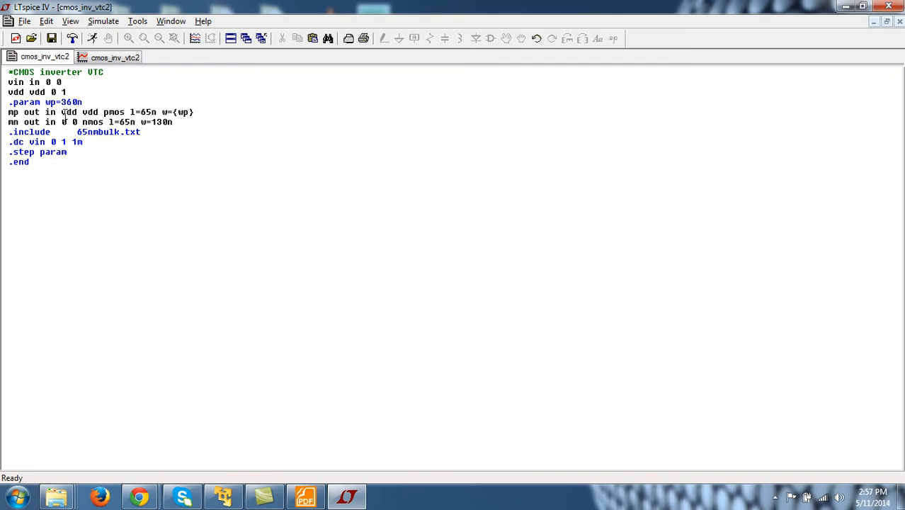
text(wp)
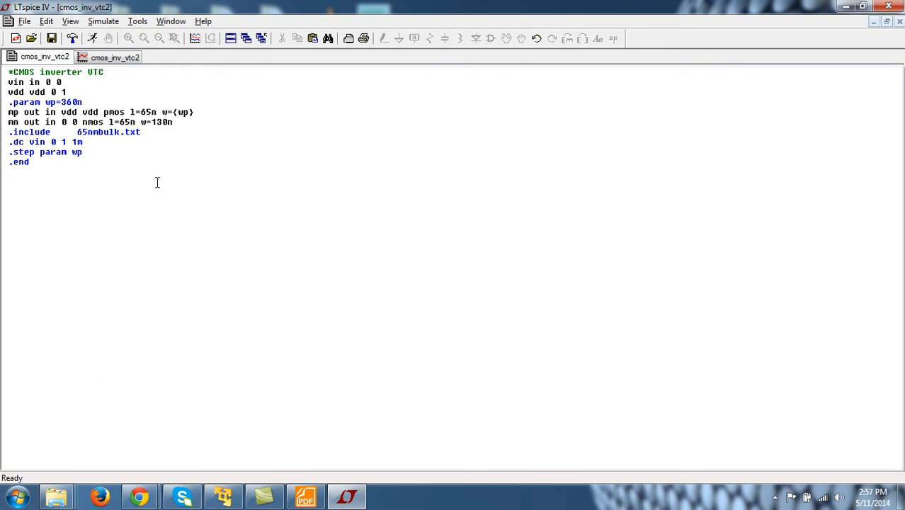
text(li)
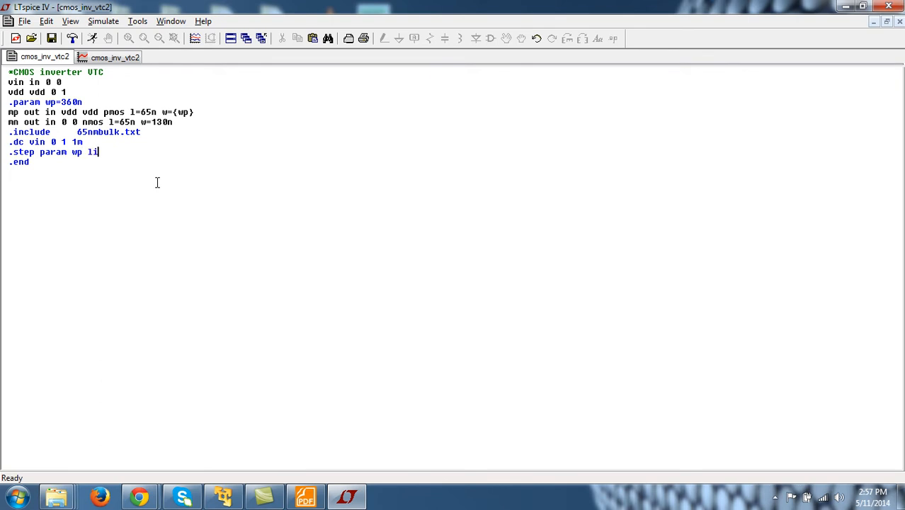
text(st)
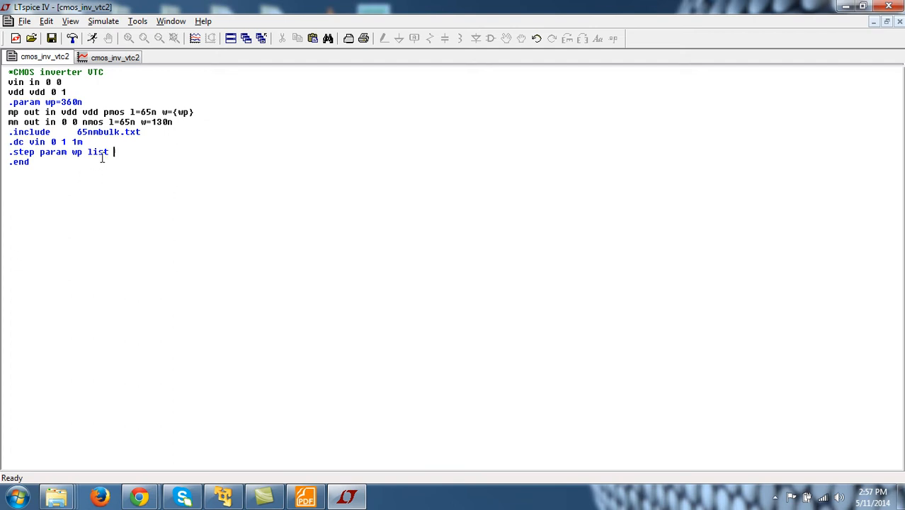
mouse_move(129, 159)
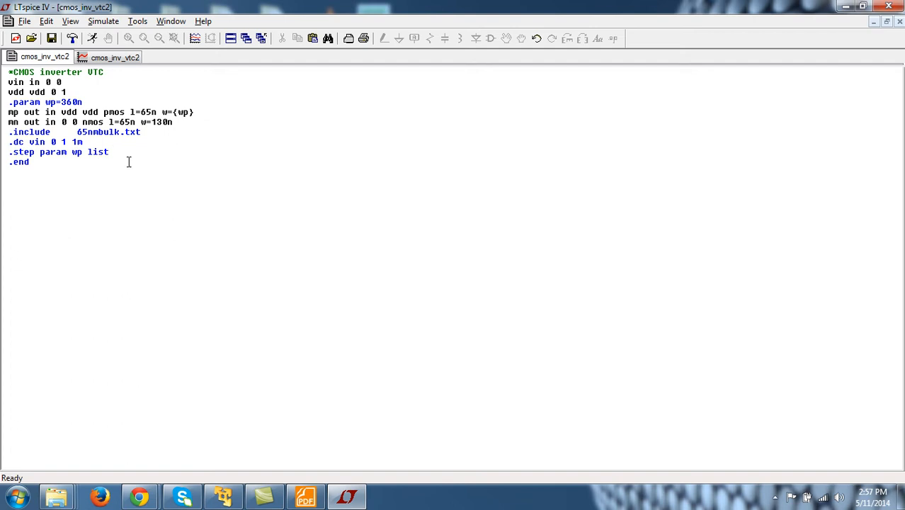
mouse_move(156, 161)
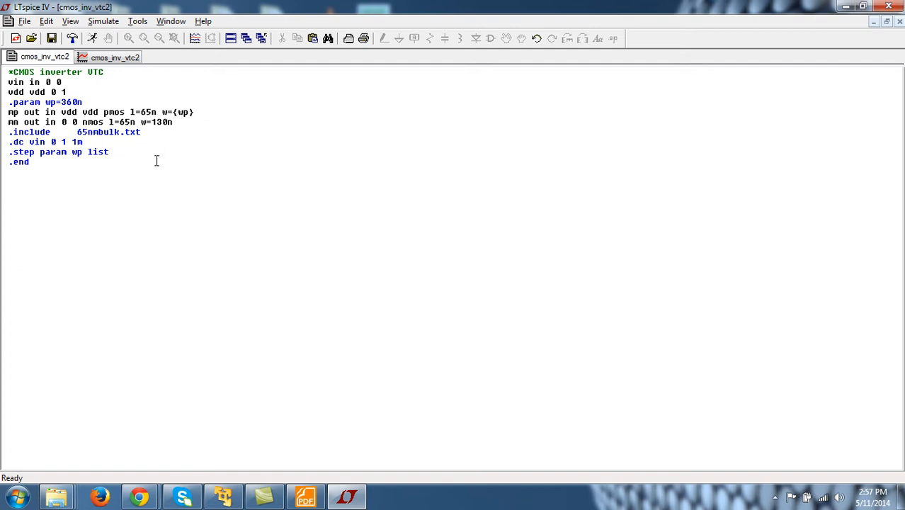
text(130)
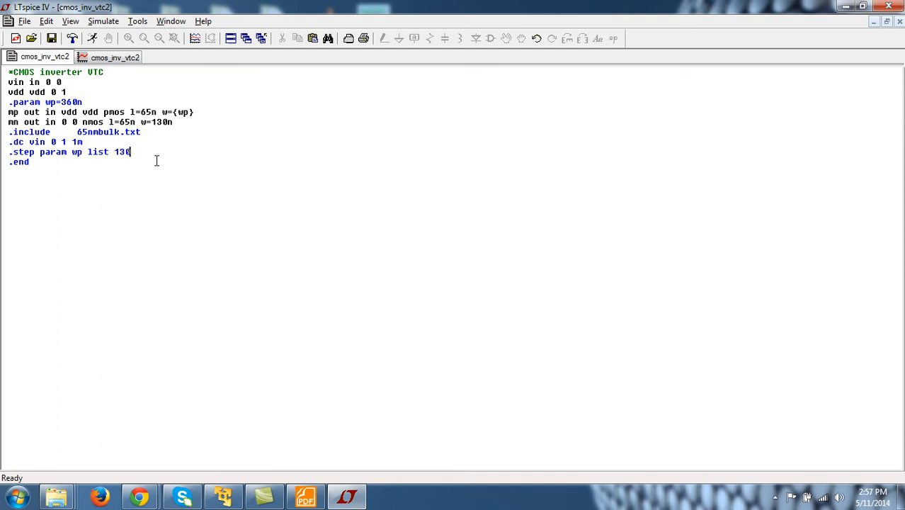
text(n)
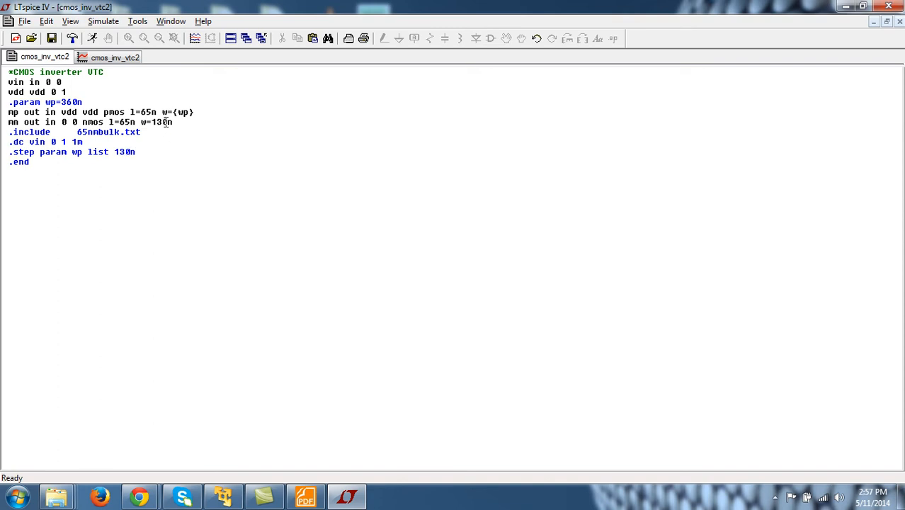
text(2)
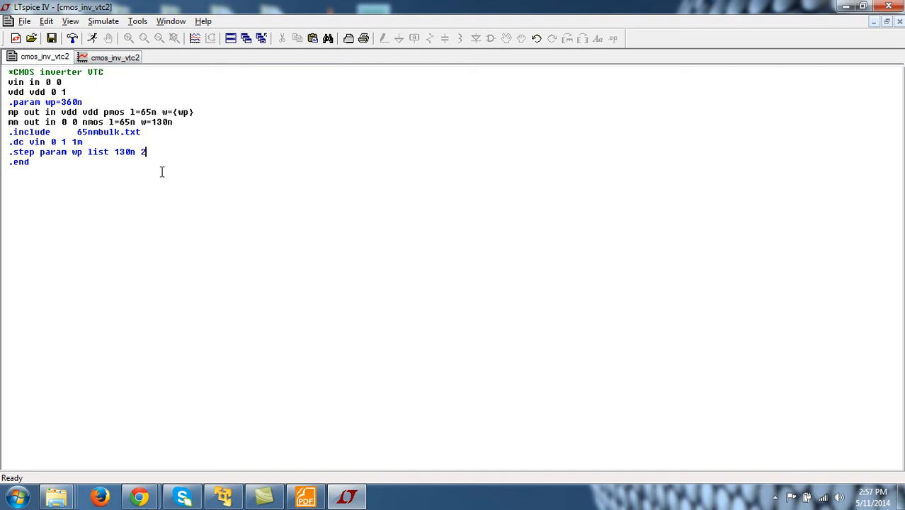
text(60n)
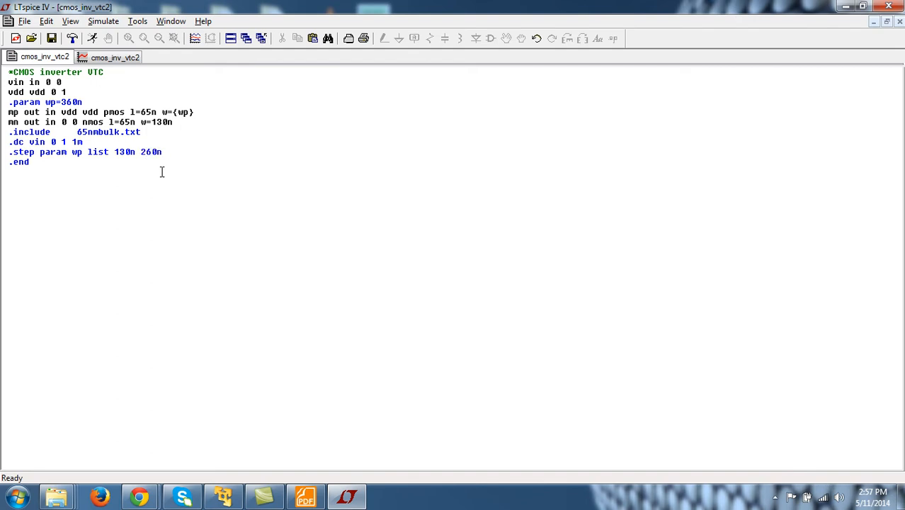
text(m)
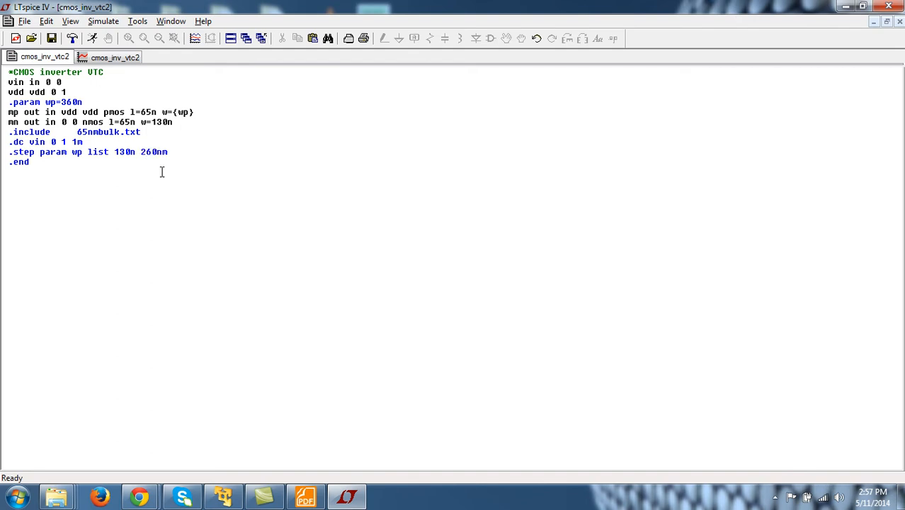
text(360n)
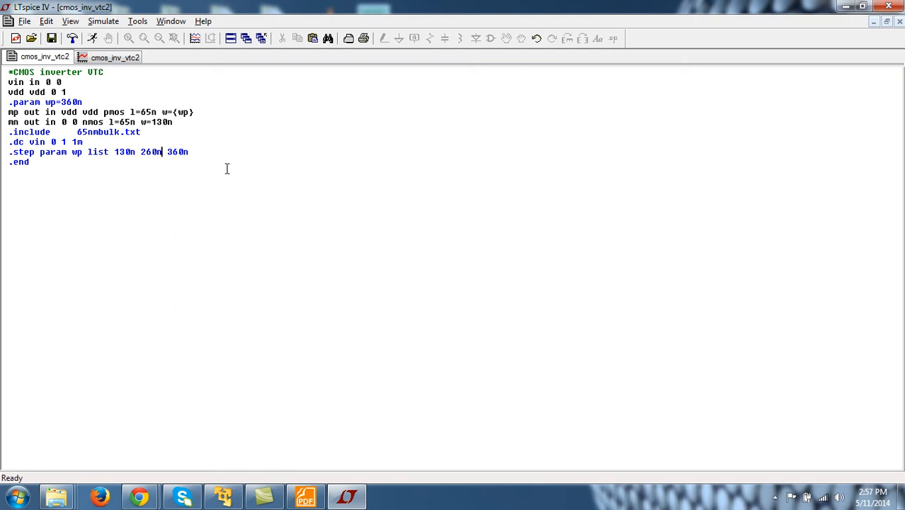
mouse_move(110, 68)
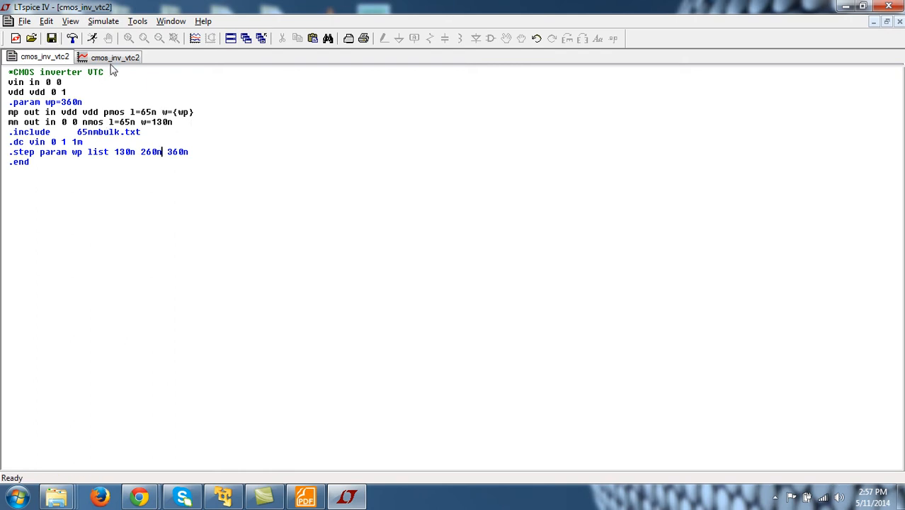
- Run the stepped sweep, view the three V(out) curves, then return to the cmos_inv_vtc2 netlist
click(91, 39)
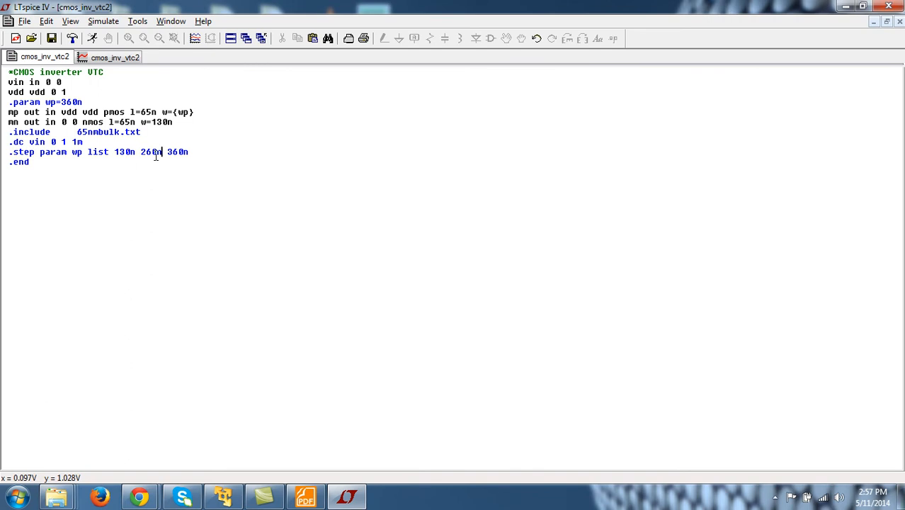
click(187, 152)
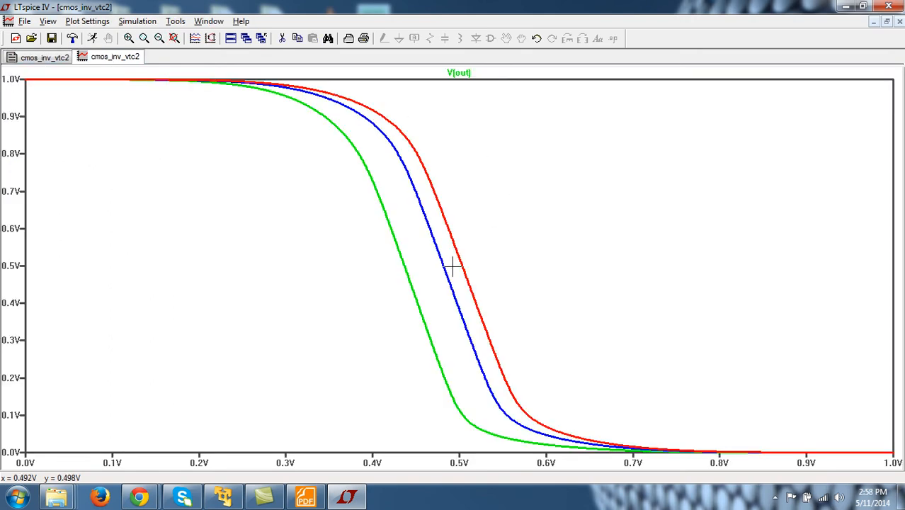
mouse_move(459, 153)
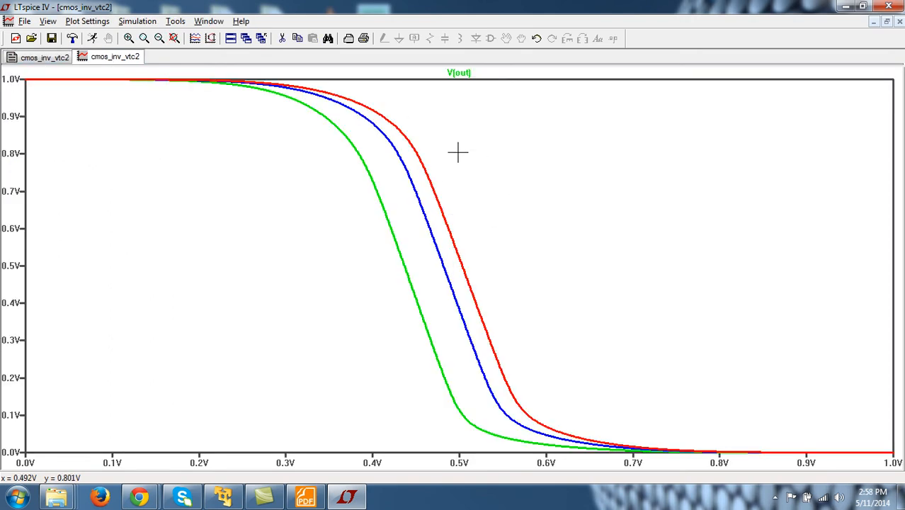
mouse_move(477, 156)
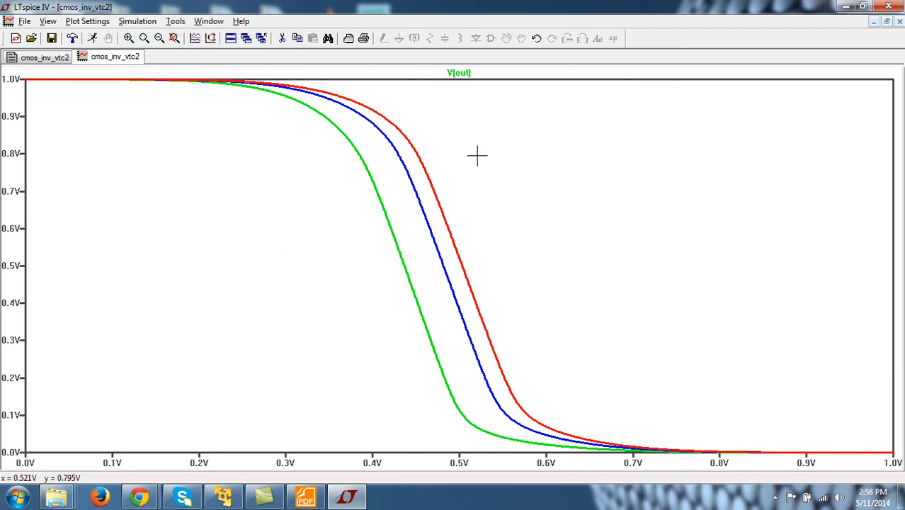
mouse_move(510, 165)
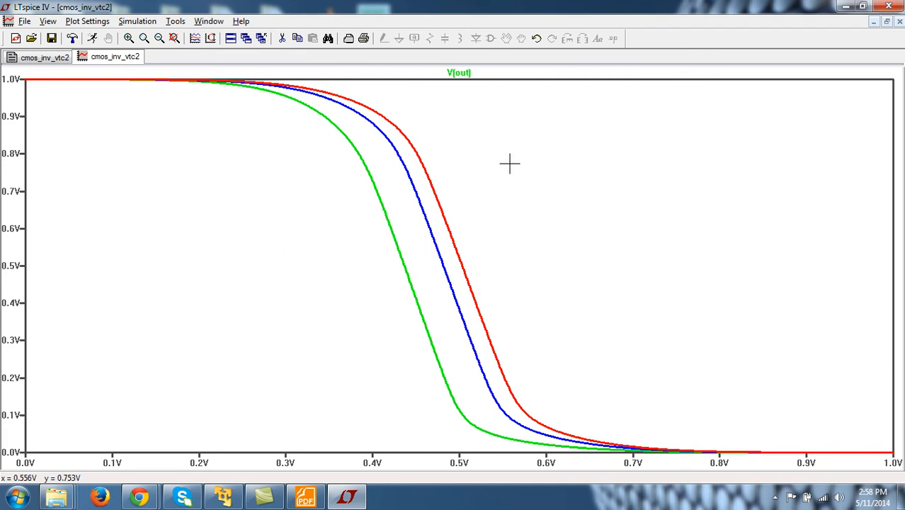
click(44, 57)
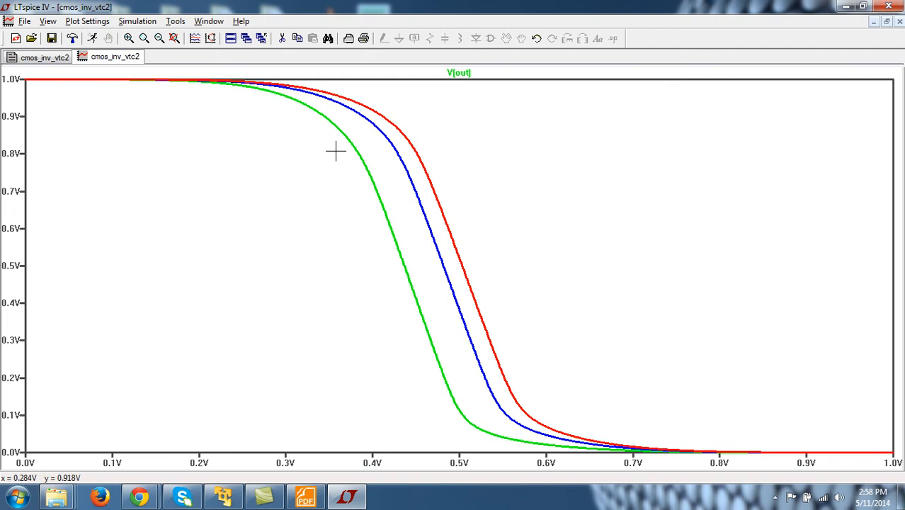
mouse_move(445, 189)
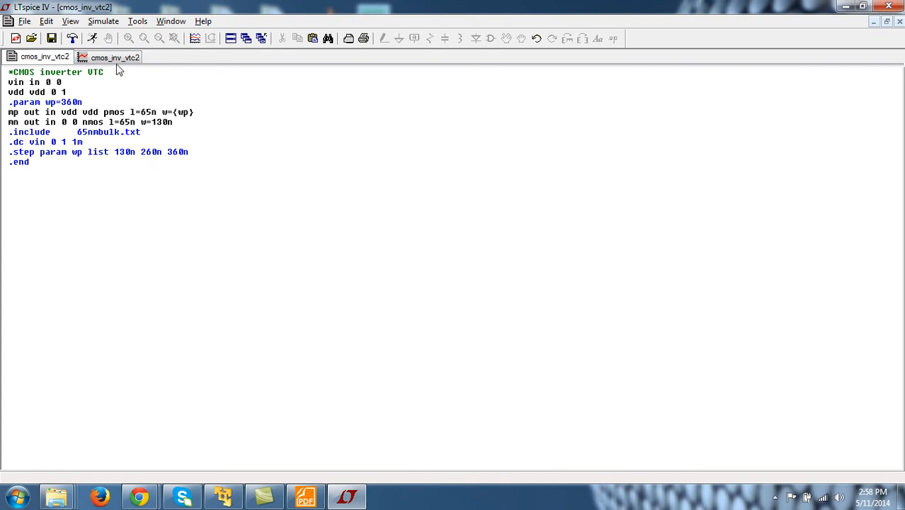
- Show the V(out) plot and bring up Tools > Color Preferences on the WaveForm page
click(104, 21)
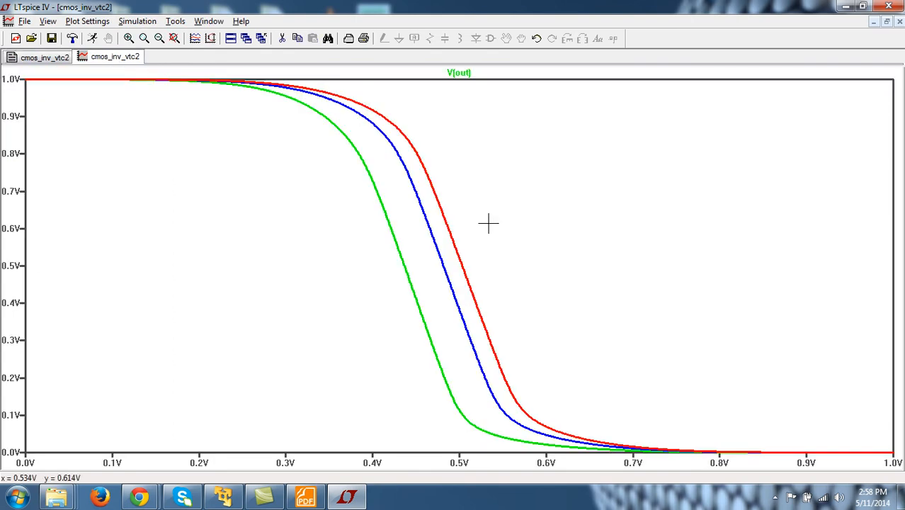
click(175, 21)
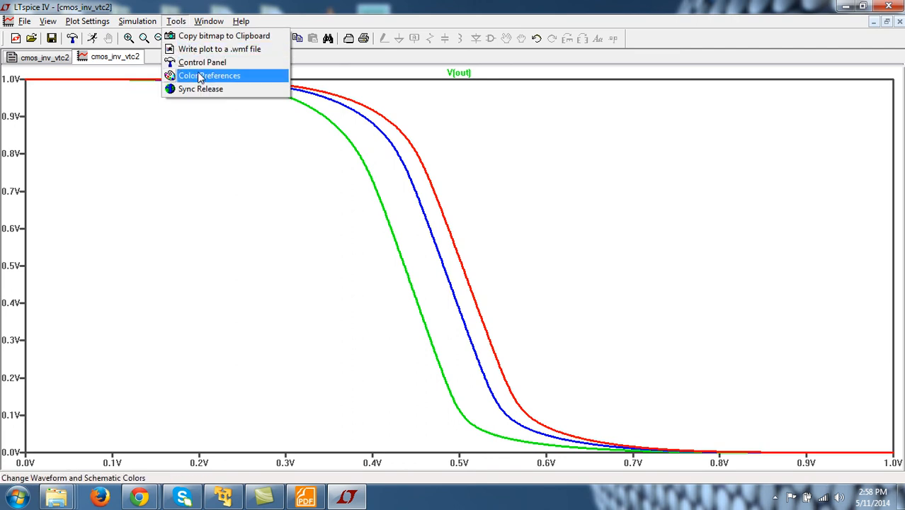
click(209, 76)
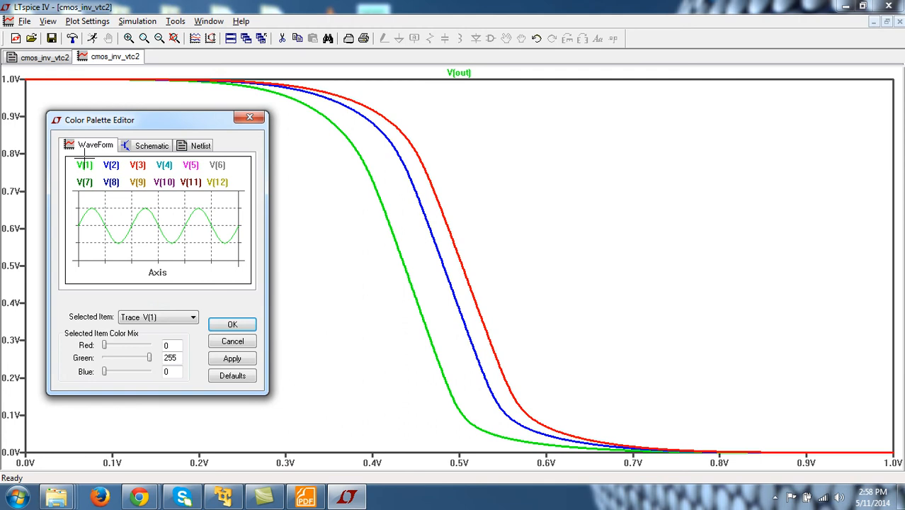
mouse_move(85, 164)
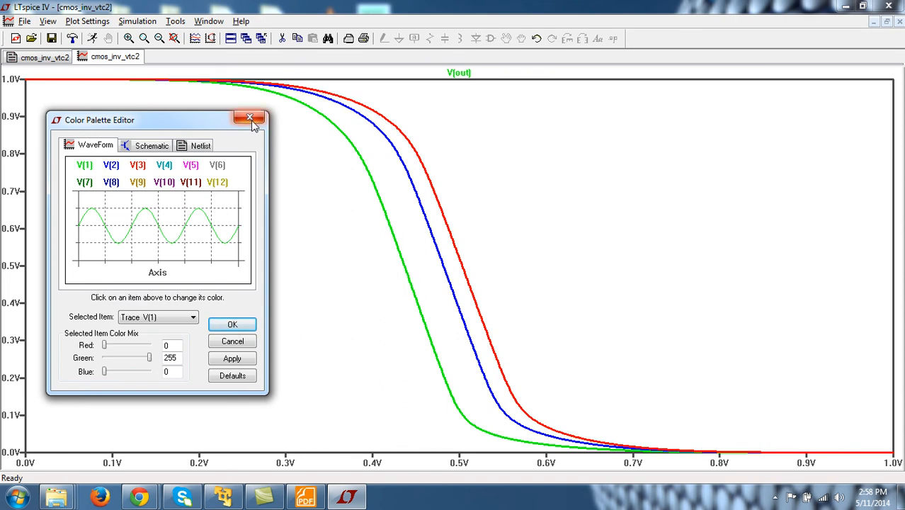
- Dismiss the Color Palette Editor unchanged, leaving the three V(out) curves in original colours
click(249, 116)
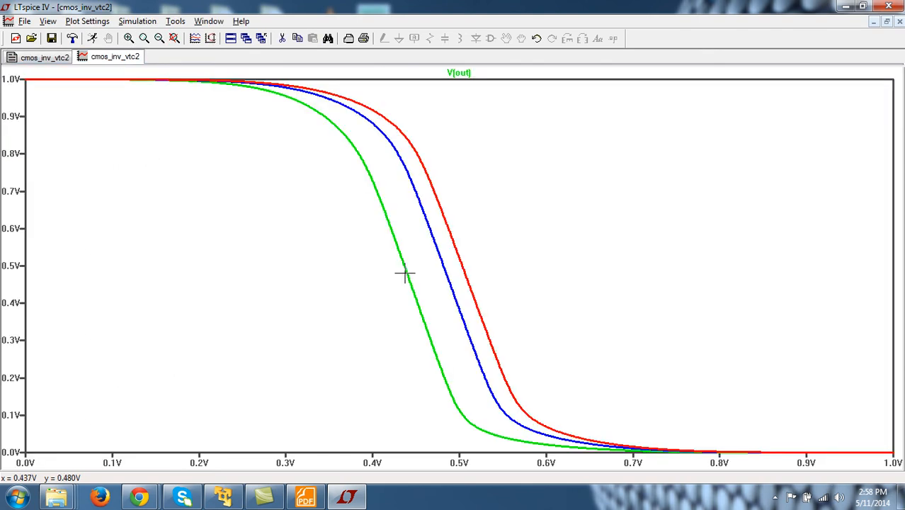
mouse_move(441, 265)
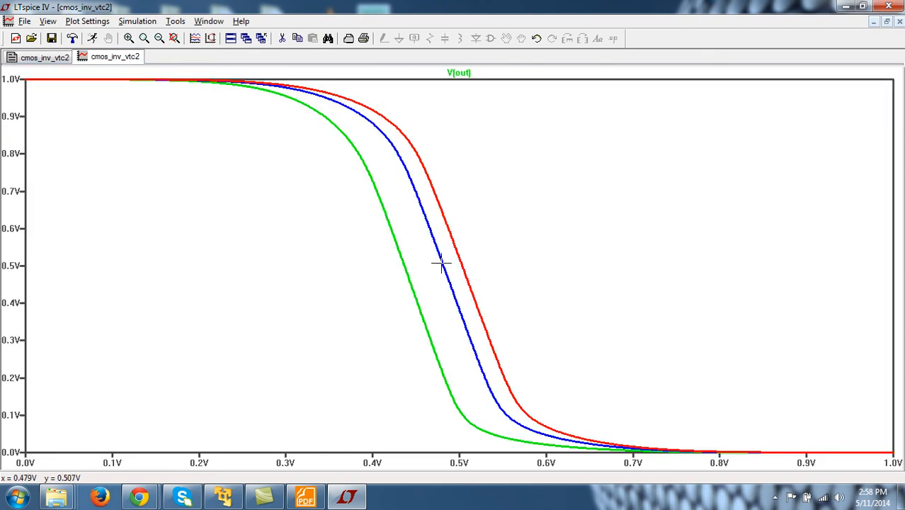
mouse_move(459, 254)
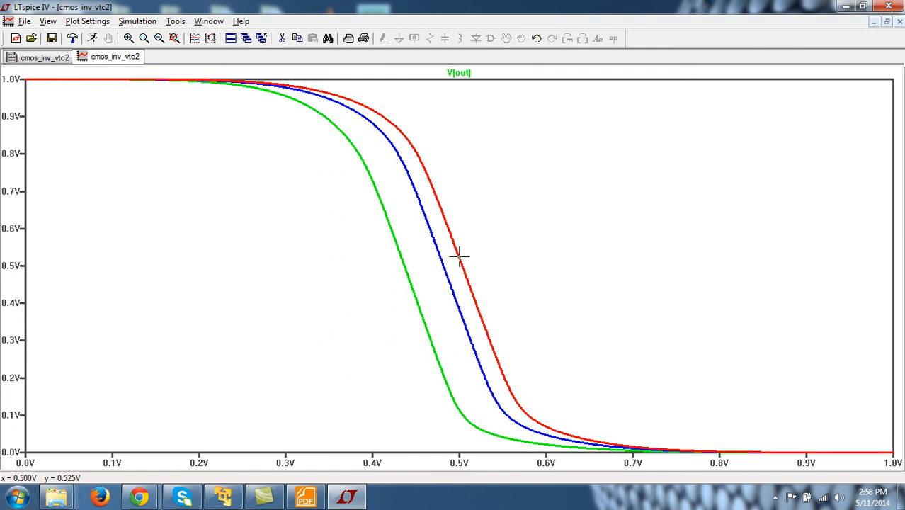
mouse_move(462, 187)
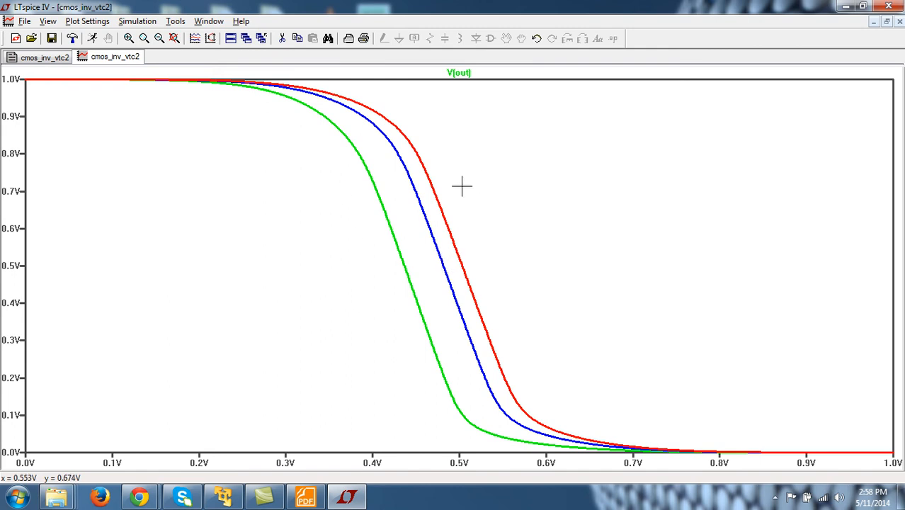
mouse_move(395, 241)
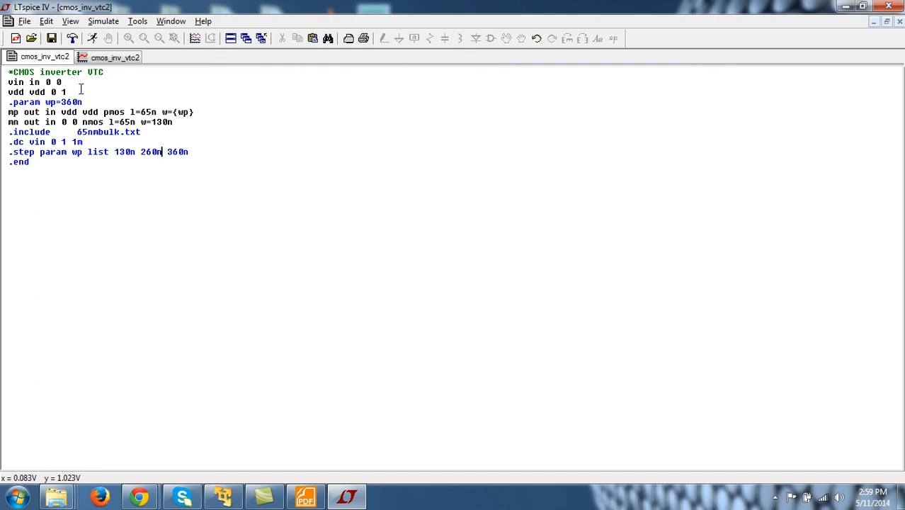
mouse_move(126, 145)
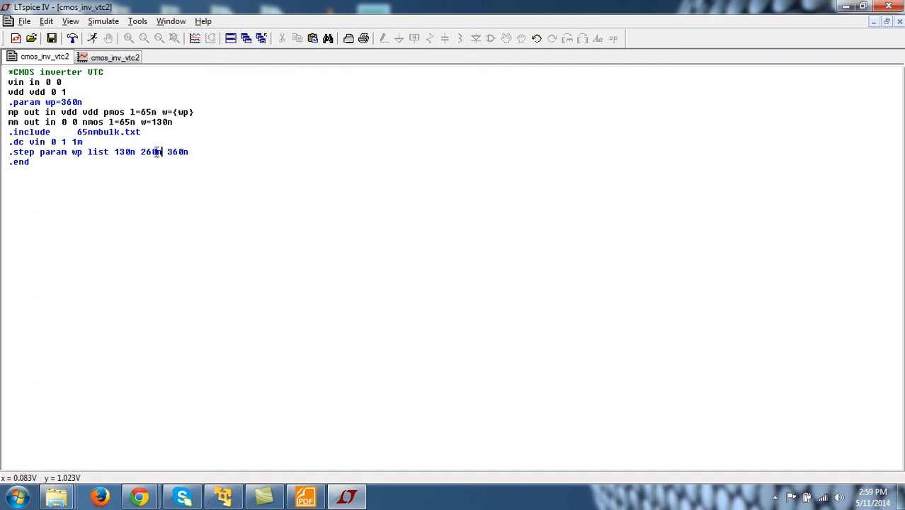
mouse_move(170, 169)
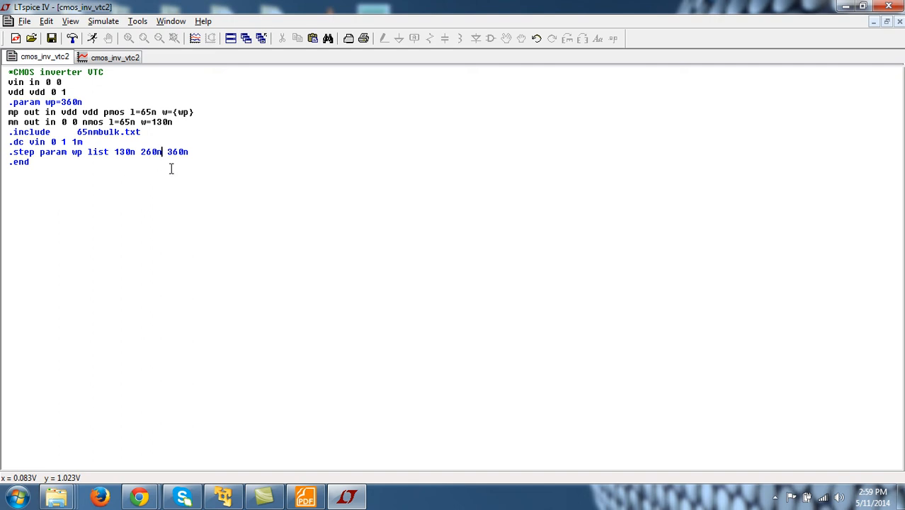
mouse_move(102, 158)
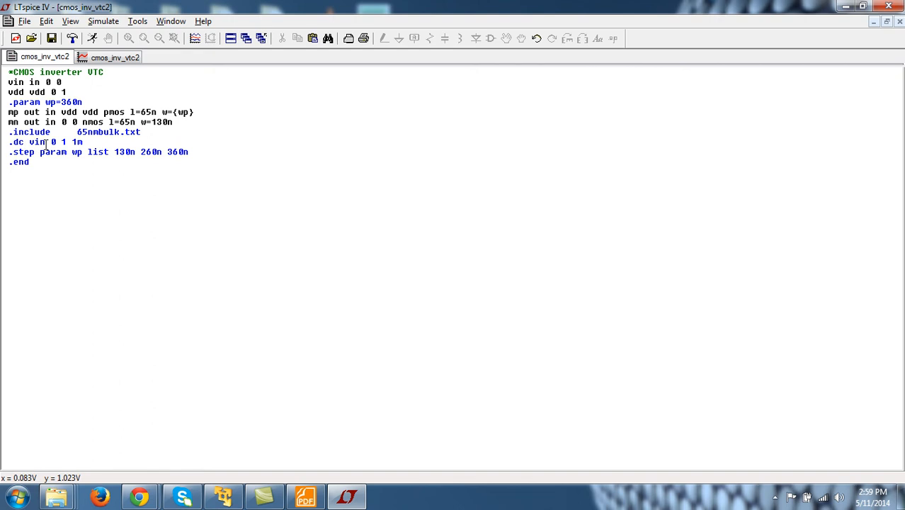
mouse_move(119, 190)
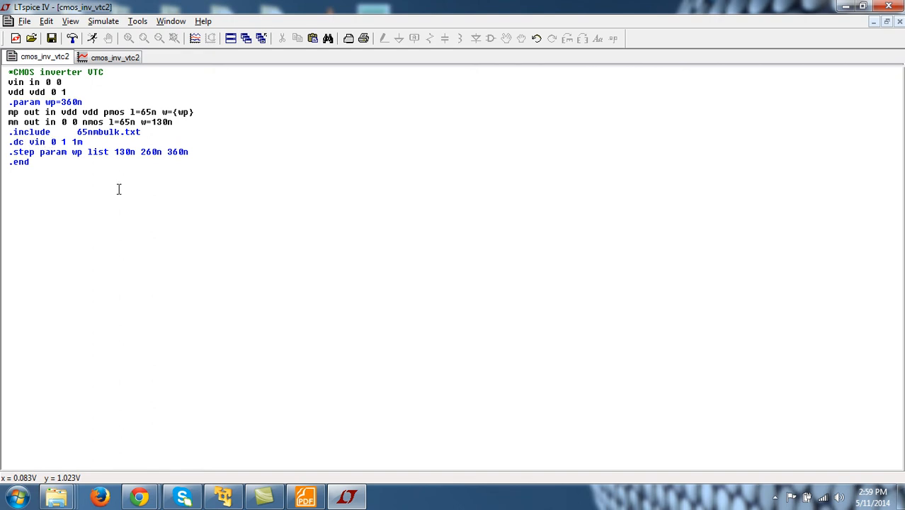
mouse_move(290, 202)
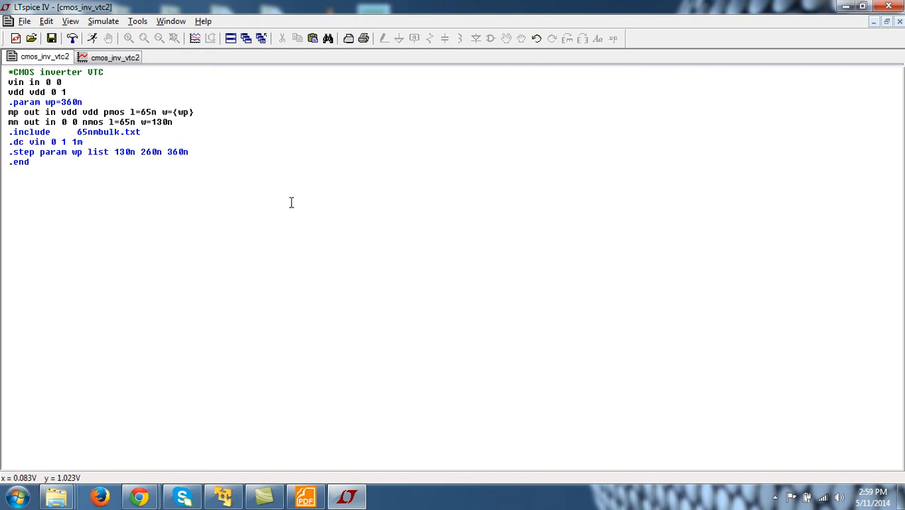
mouse_move(428, 184)
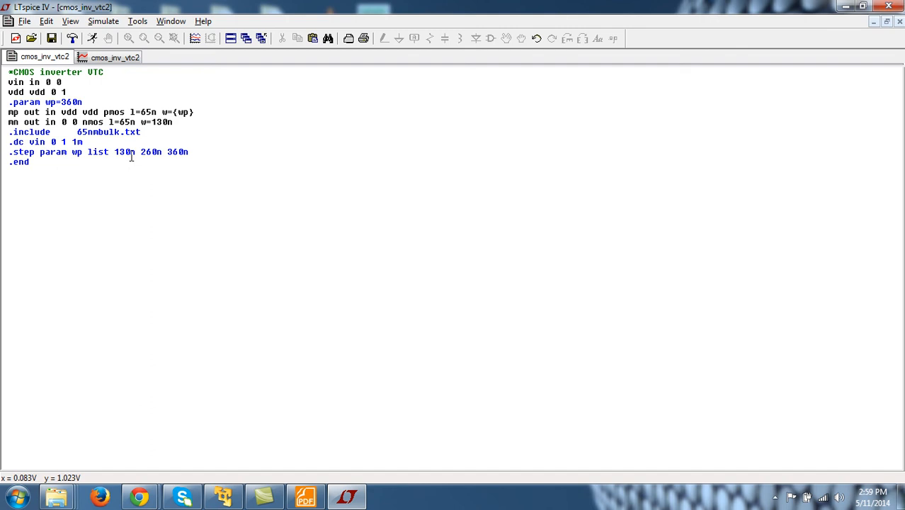
mouse_move(88, 74)
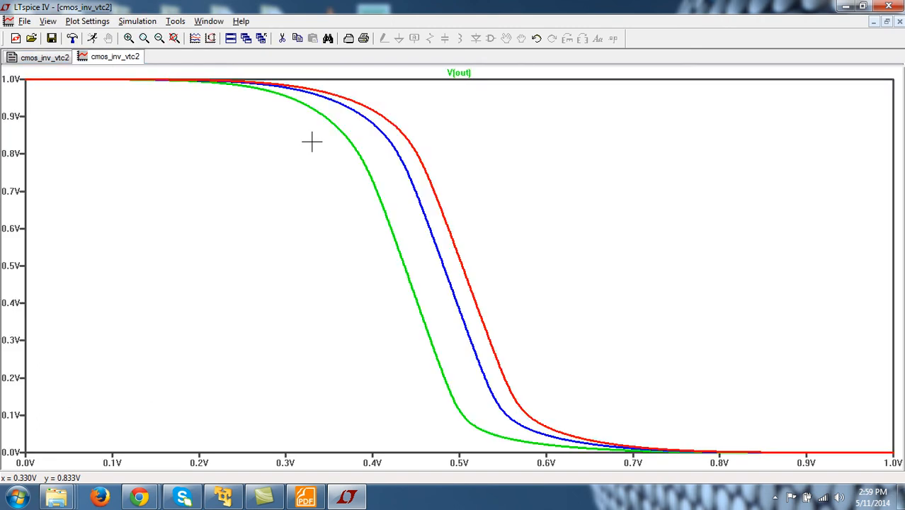
mouse_move(195, 261)
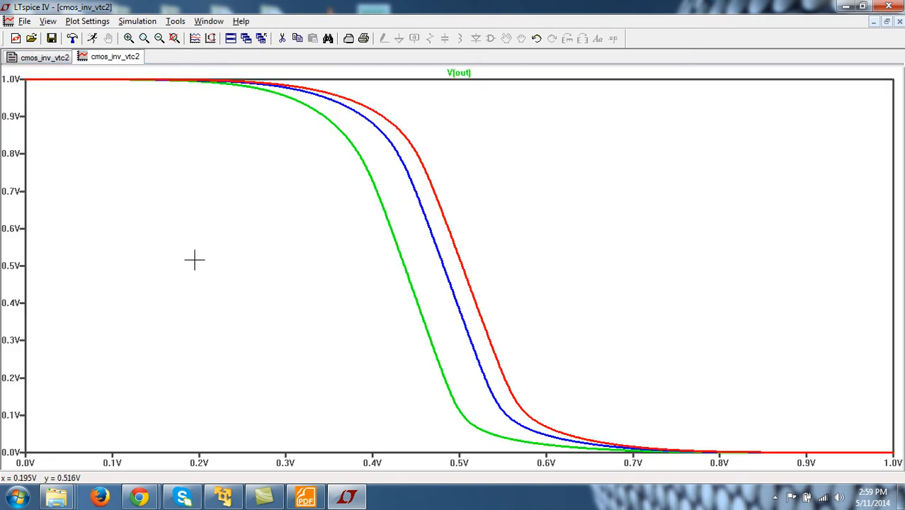
mouse_move(170, 181)
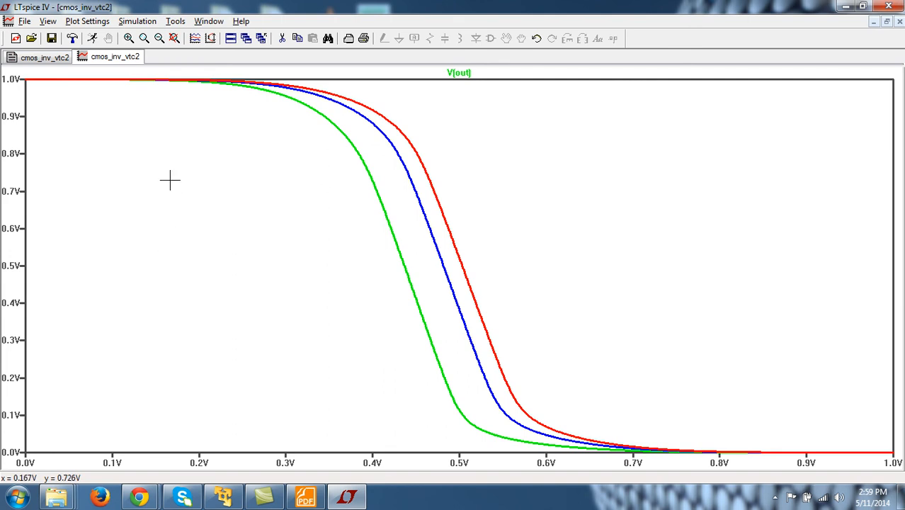
mouse_move(450, 189)
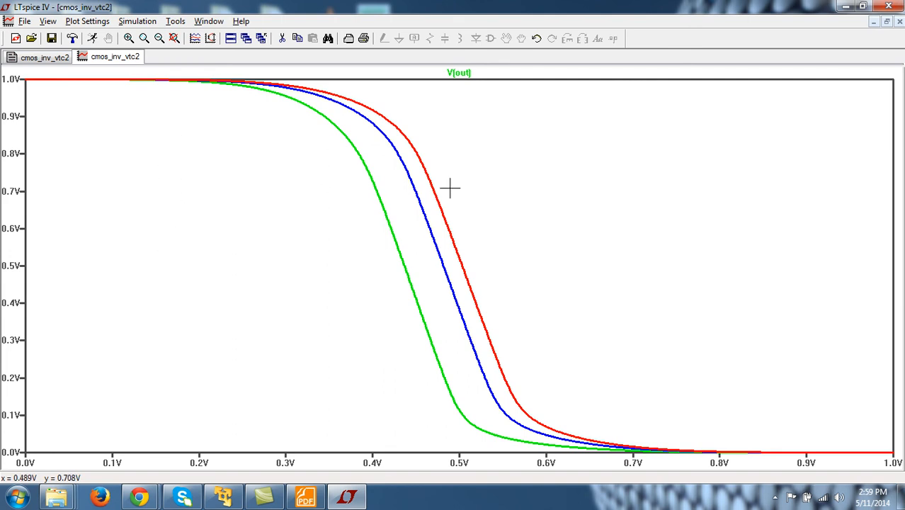
mouse_move(250, 262)
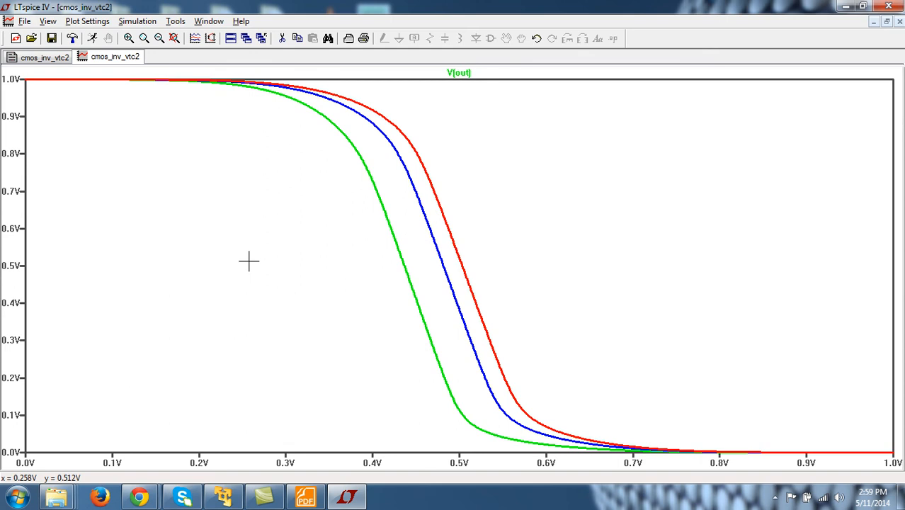
mouse_move(414, 245)
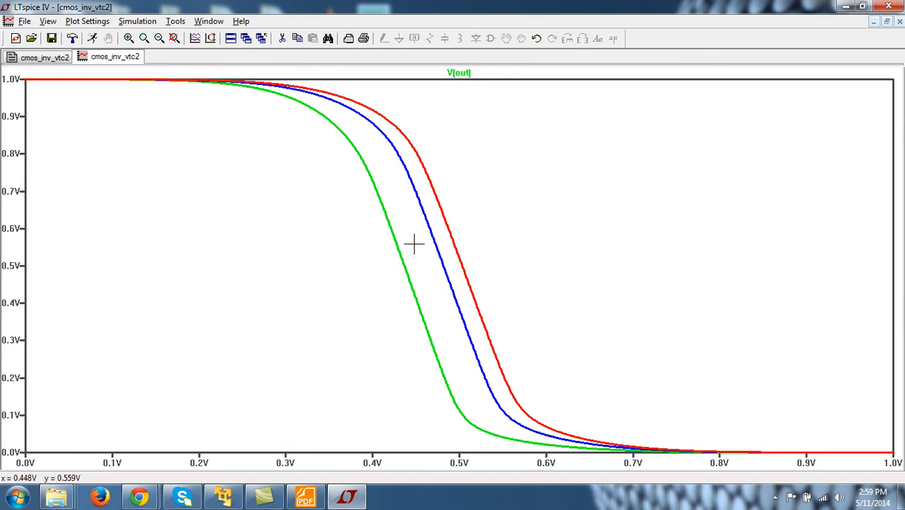